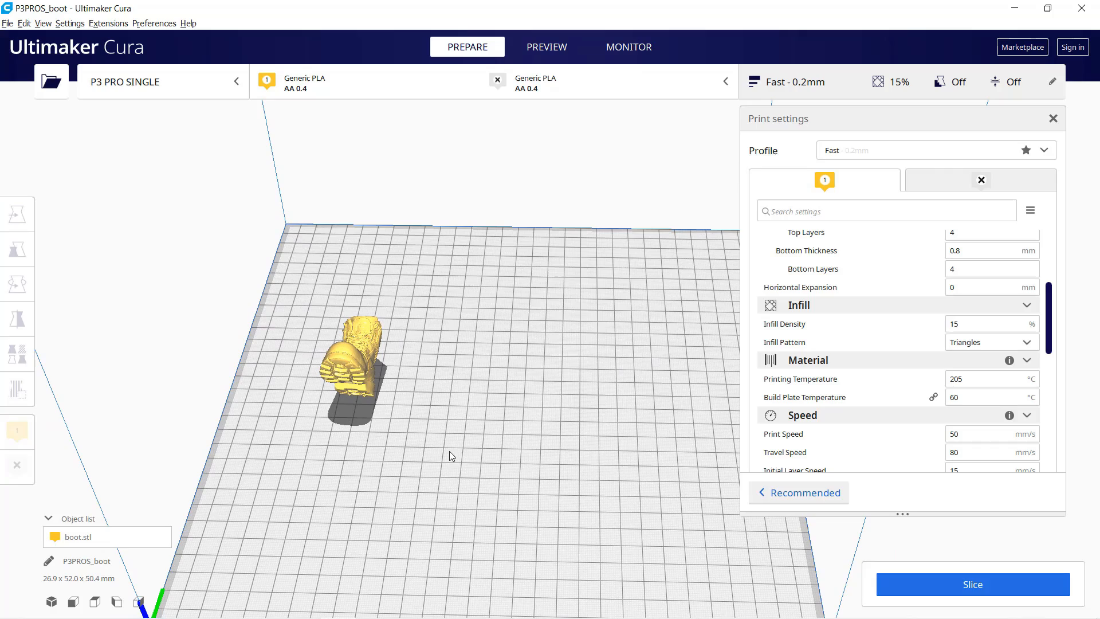
- Slice the boot model with the Fast 0.2 mm, 15% infill profile
left_click(972, 584)
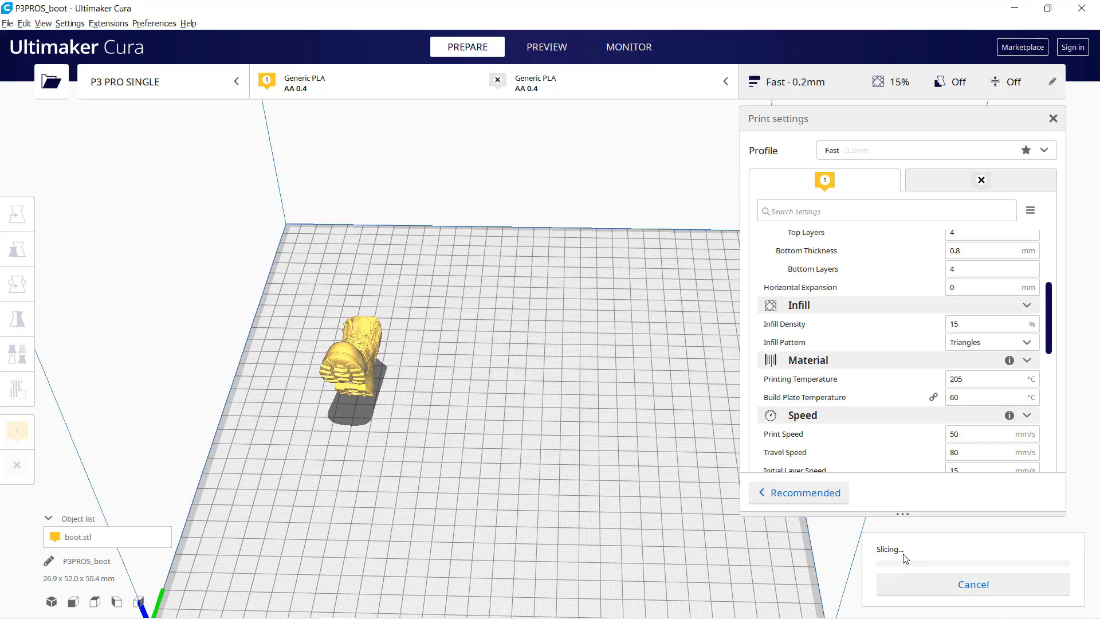